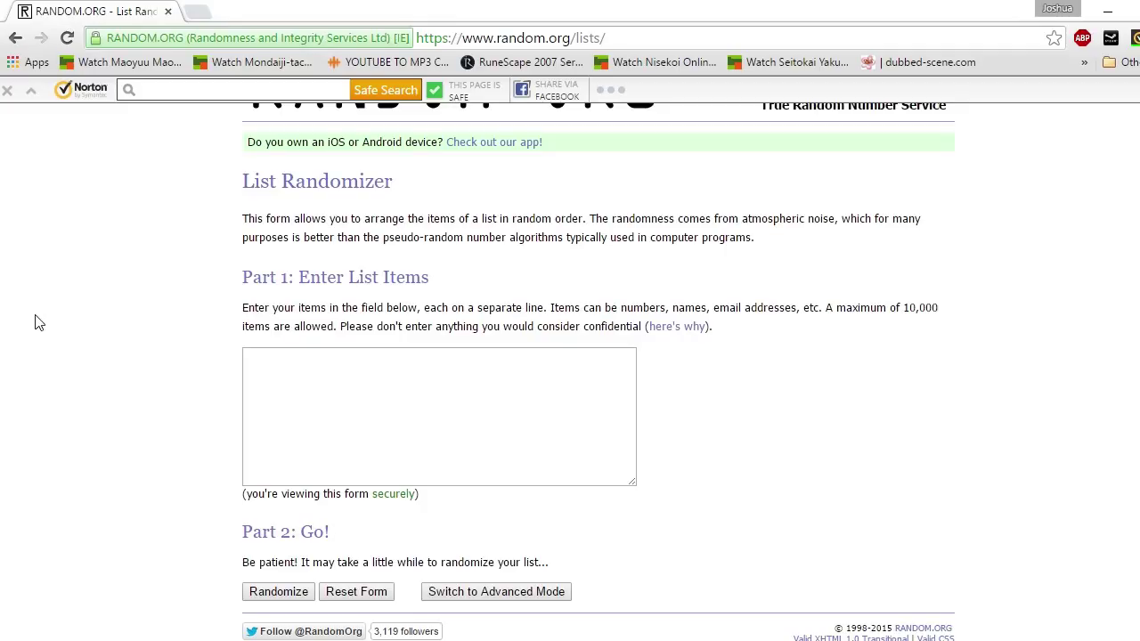
pyautogui.moveTo(47, 315)
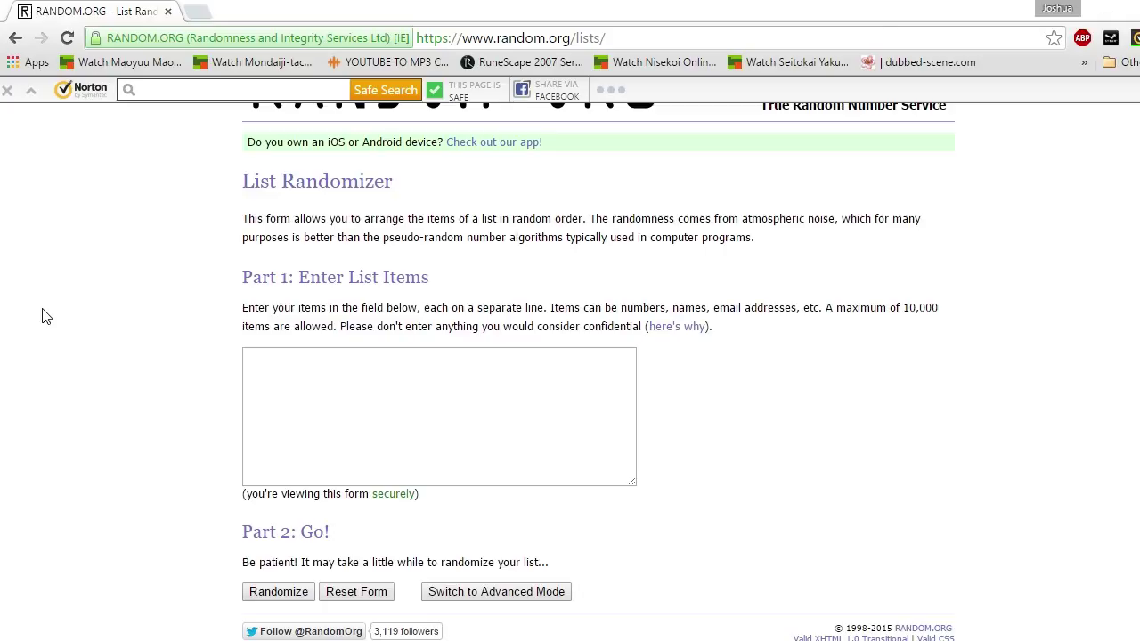
pyautogui.moveTo(92, 311)
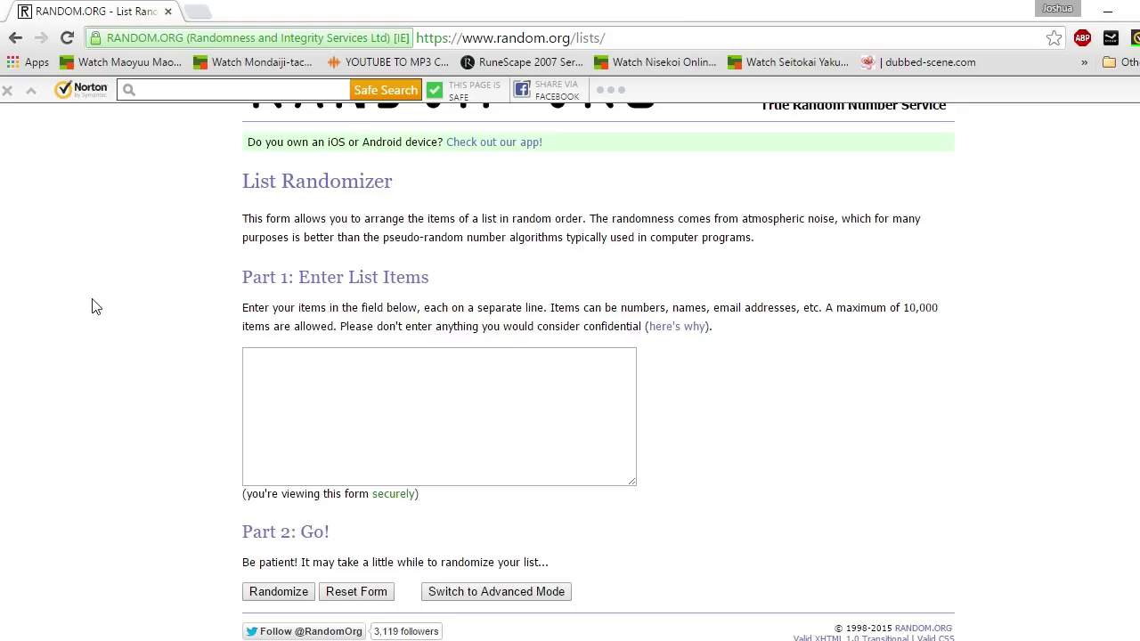
pyautogui.moveTo(98, 300)
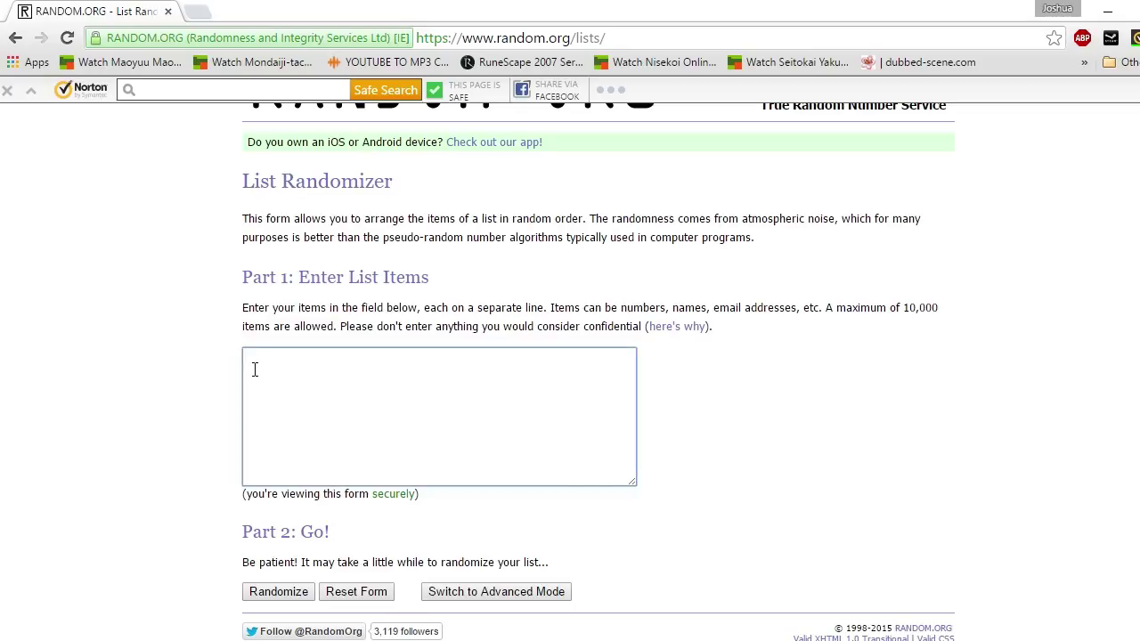
pyautogui.moveTo(376, 407)
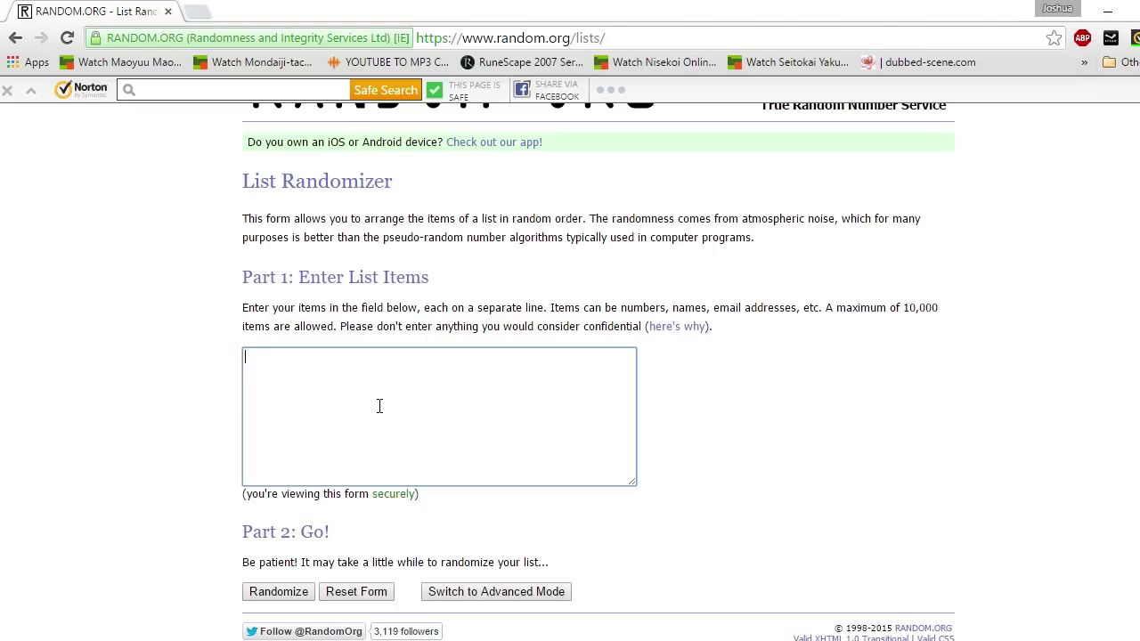
# Step: Enter the first two entrants, '125 Exile' and '361 Jonath', on separate lines
pyautogui.write('125 E')
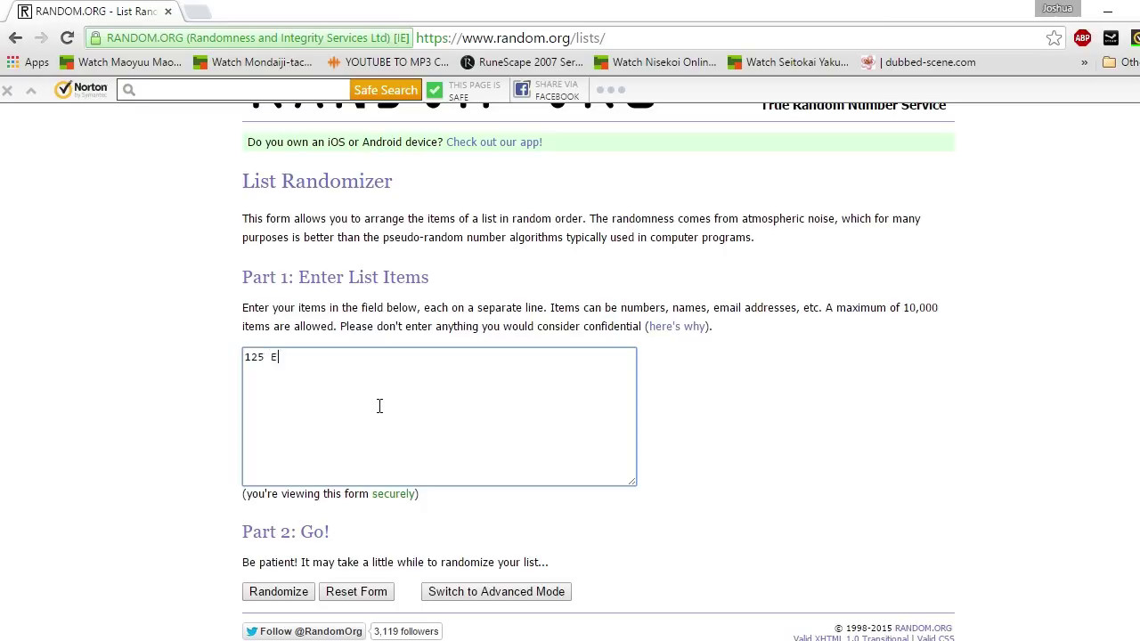
pyautogui.write('xil')
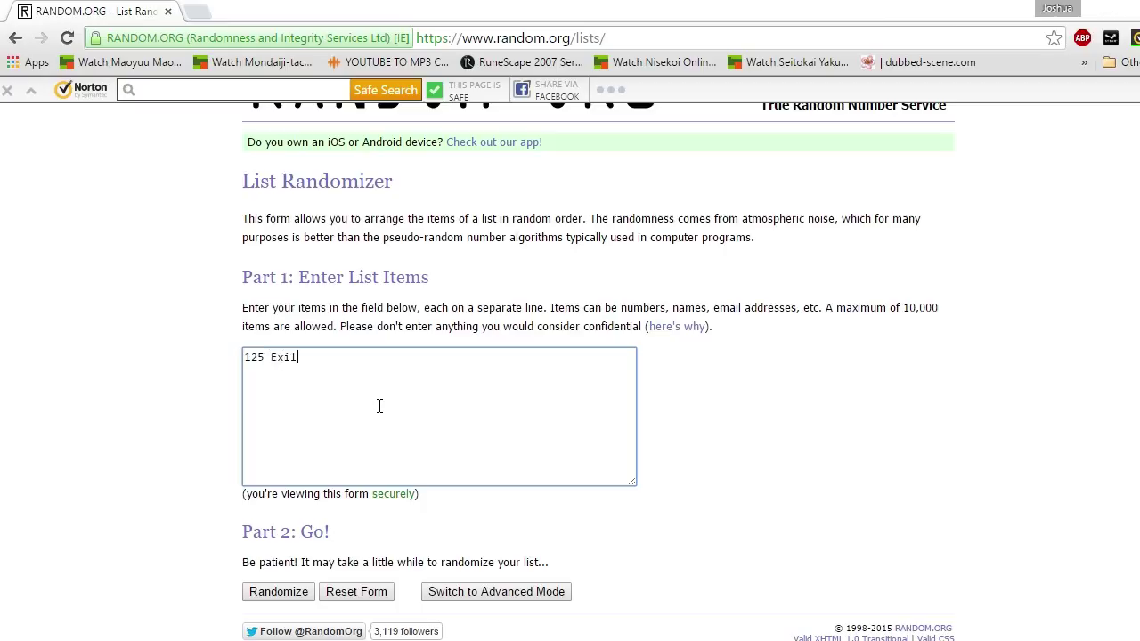
pyautogui.write('e')
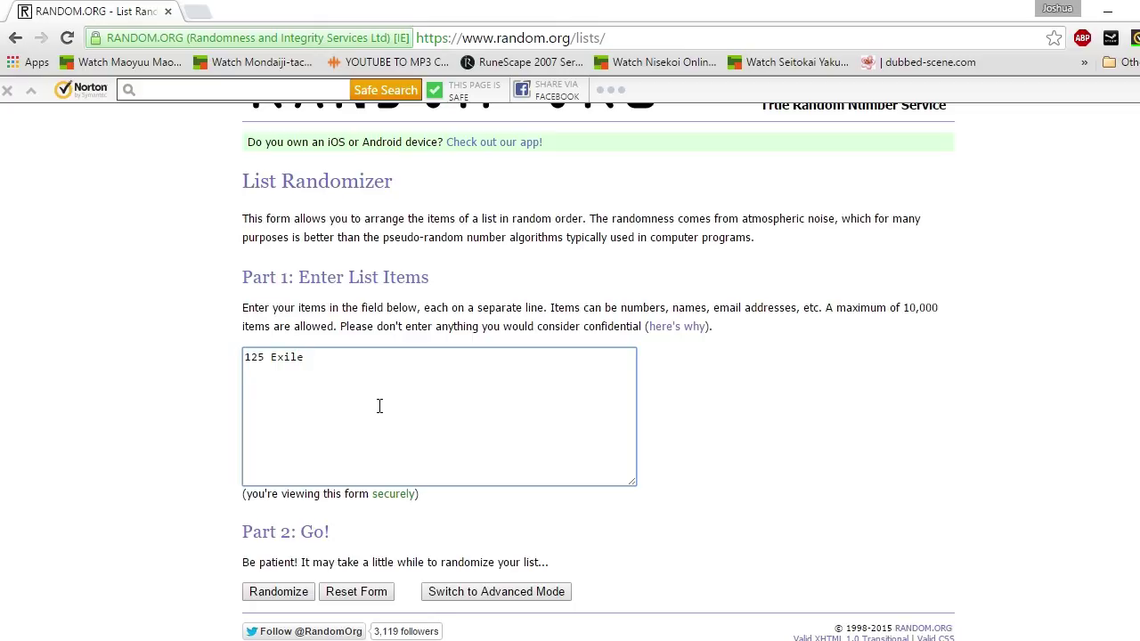
pyautogui.write('36')
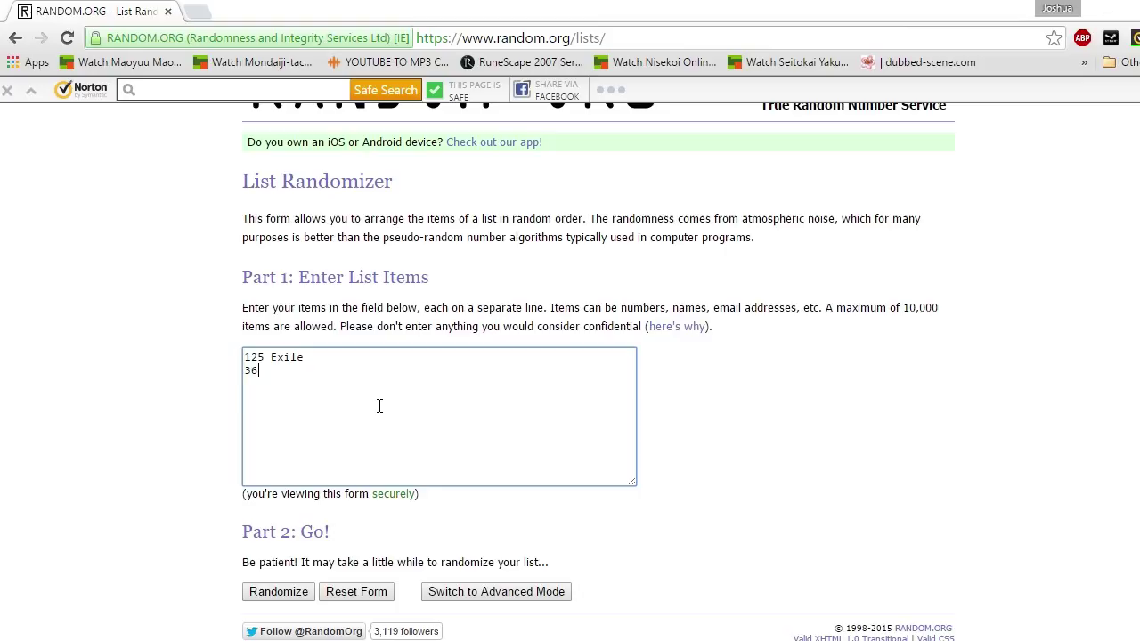
pyautogui.write('1')
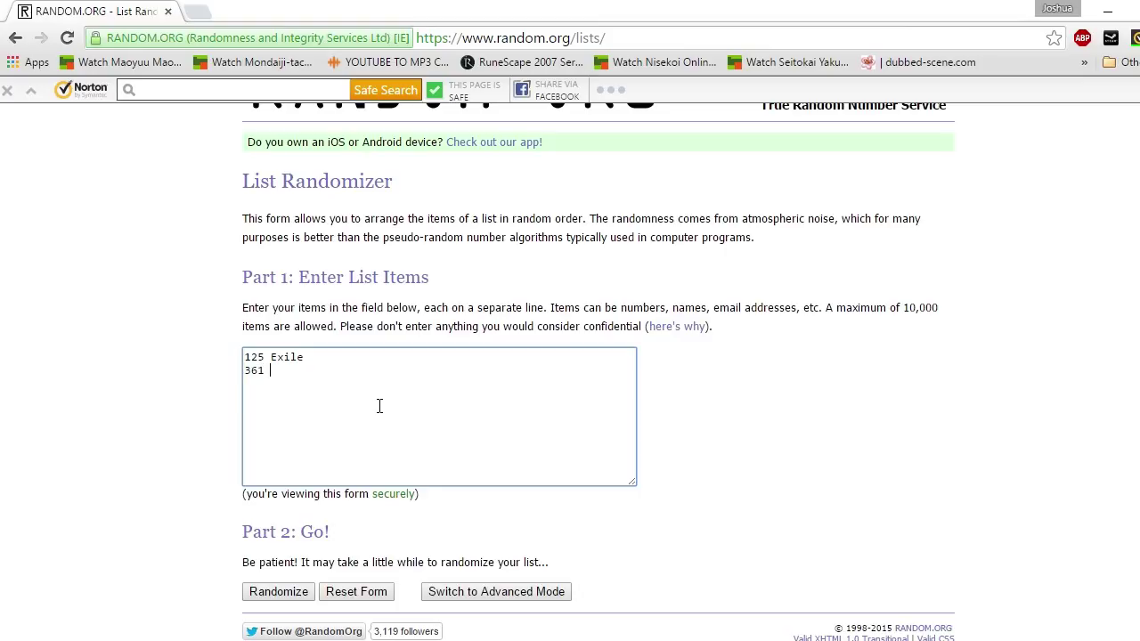
pyautogui.write('Jo')
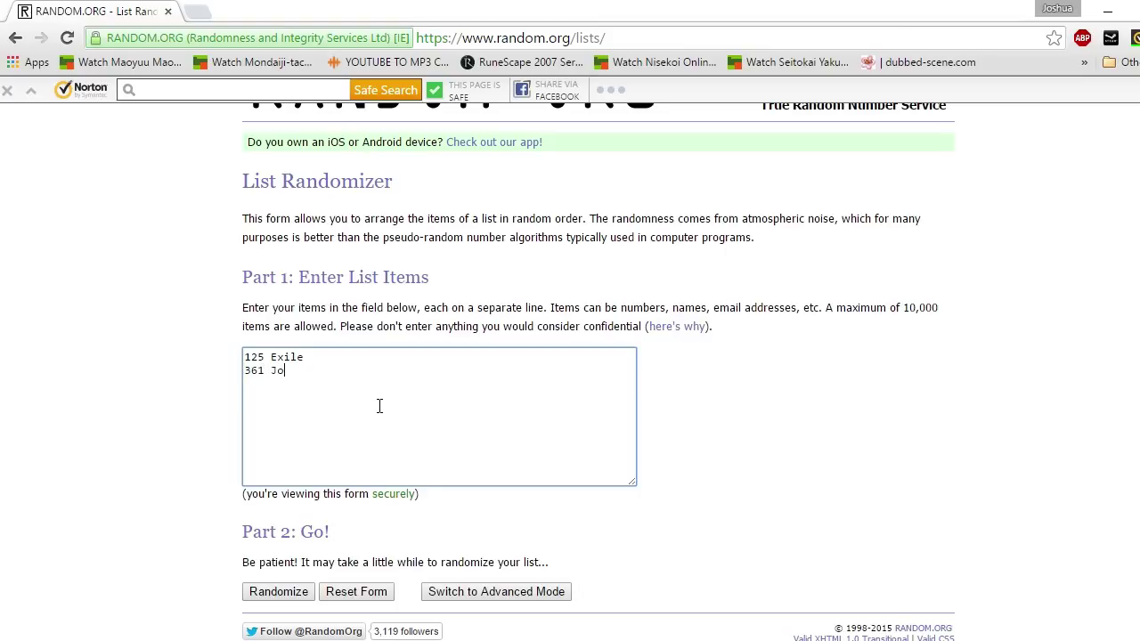
pyautogui.write('n')
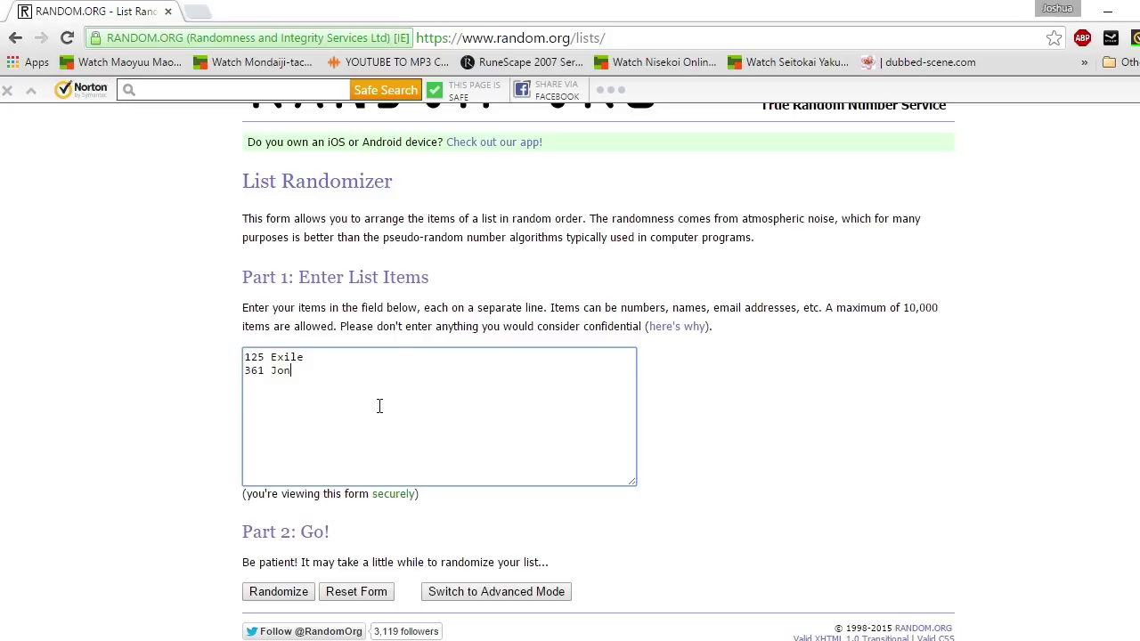
pyautogui.write('a')
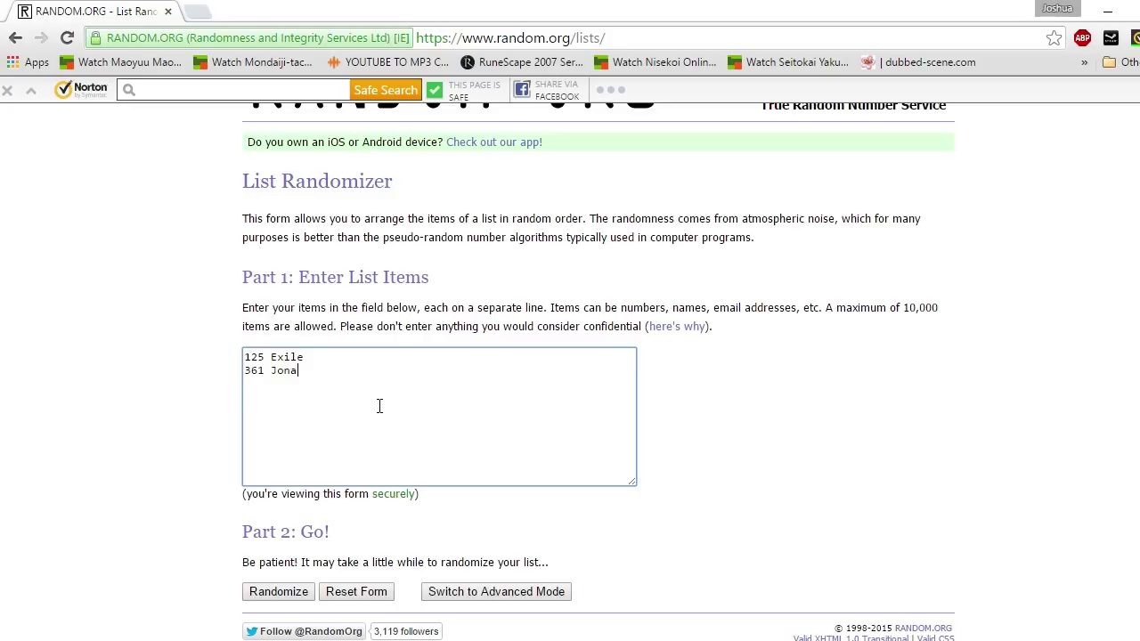
pyautogui.write('th')
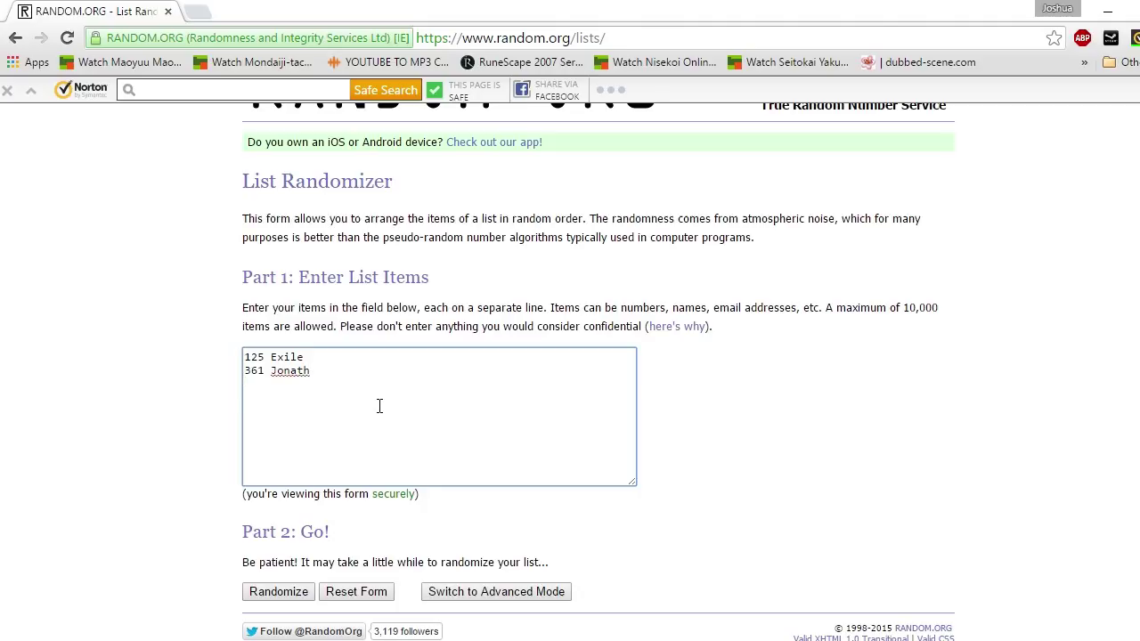
# Step: Add the remaining entrants, '250 Danny' and '280 Gweeb', each on its own line
pyautogui.write('250 Da')
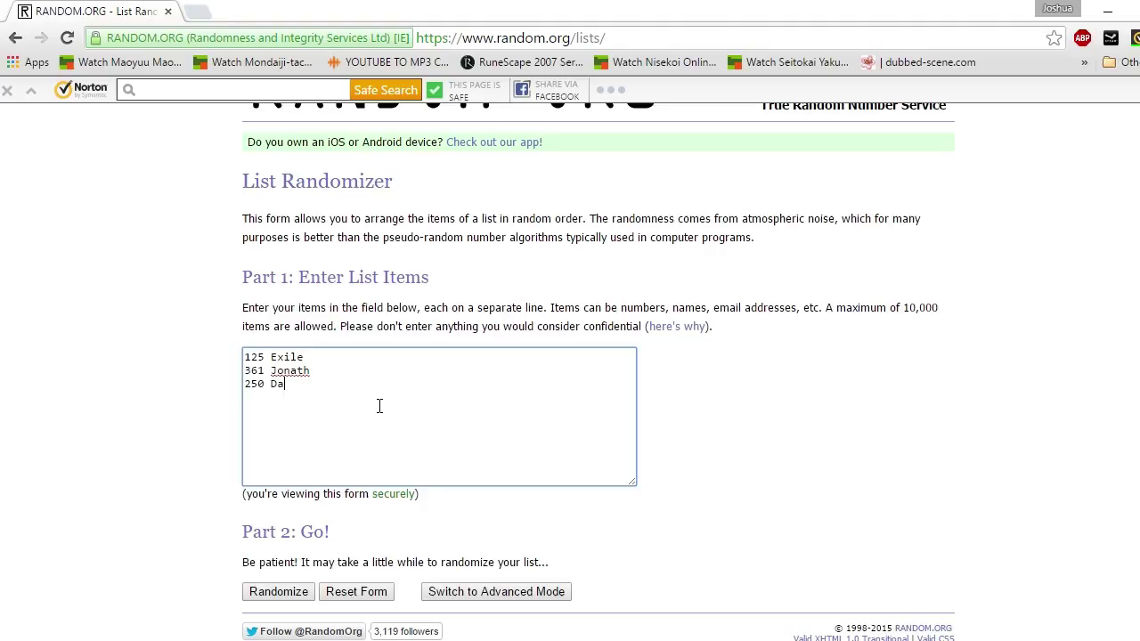
pyautogui.write('nny')
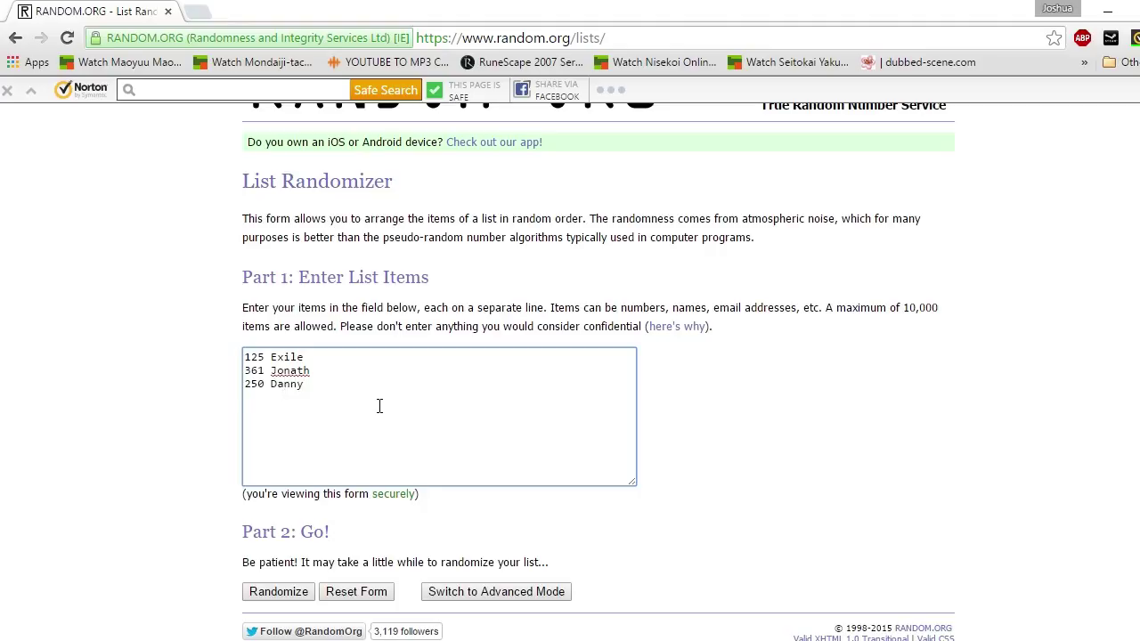
pyautogui.write('2')
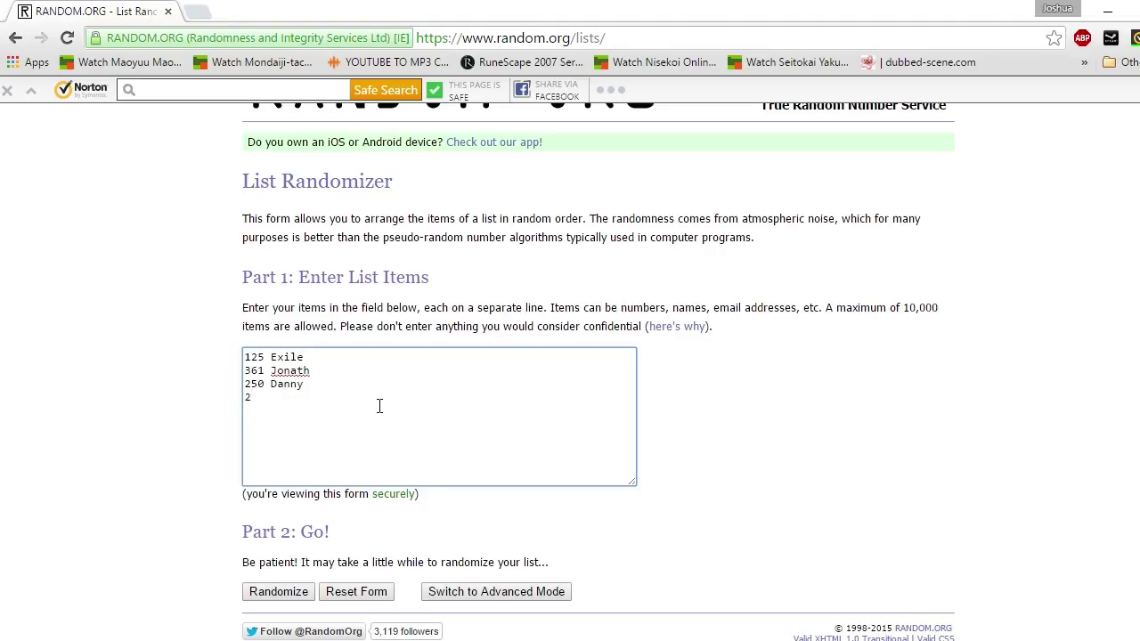
pyautogui.write('80 G')
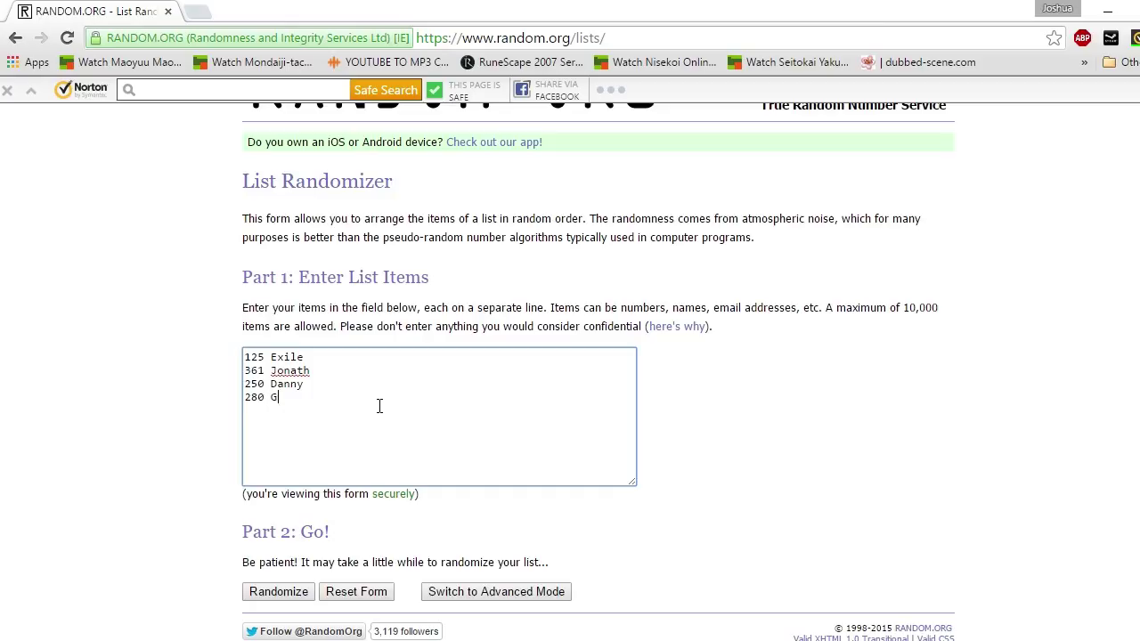
pyautogui.write('w')
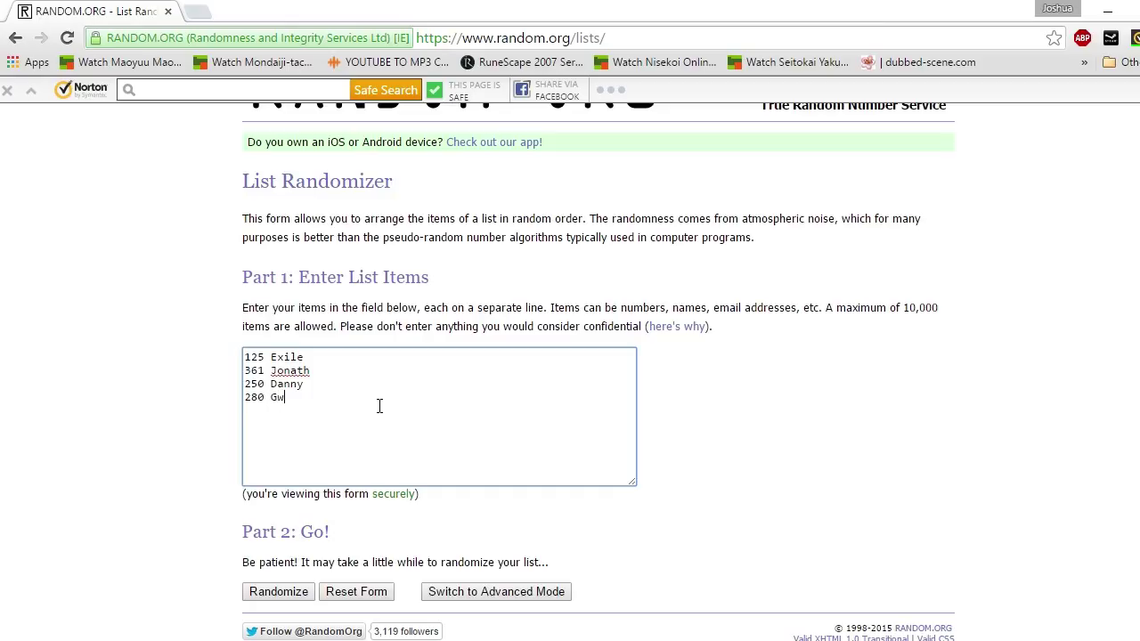
pyautogui.write('eeb')
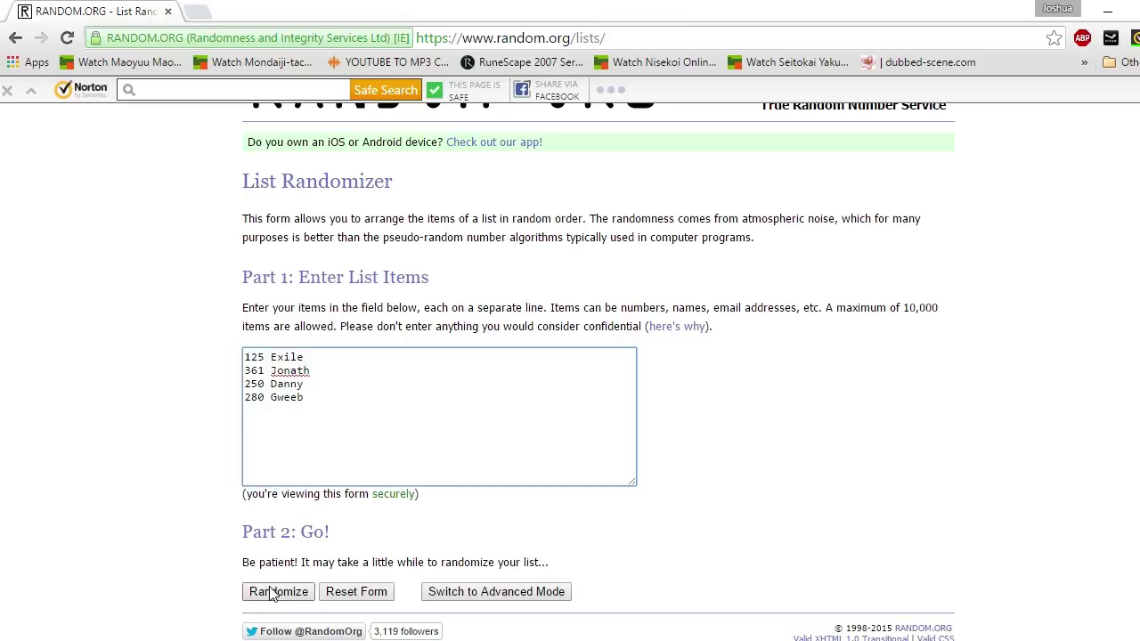
# Step: Randomize the list, giving the order 125 Exile, 250 Danny, 280 Gweeb, 361 Jonath
pyautogui.click(279, 591)
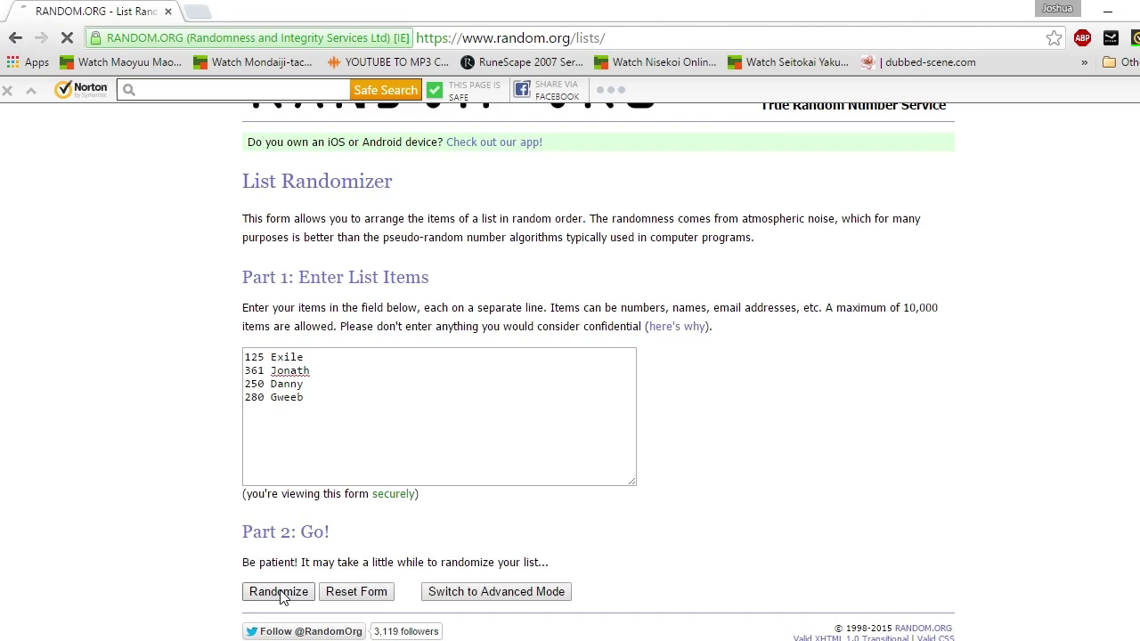
pyautogui.click(278, 591)
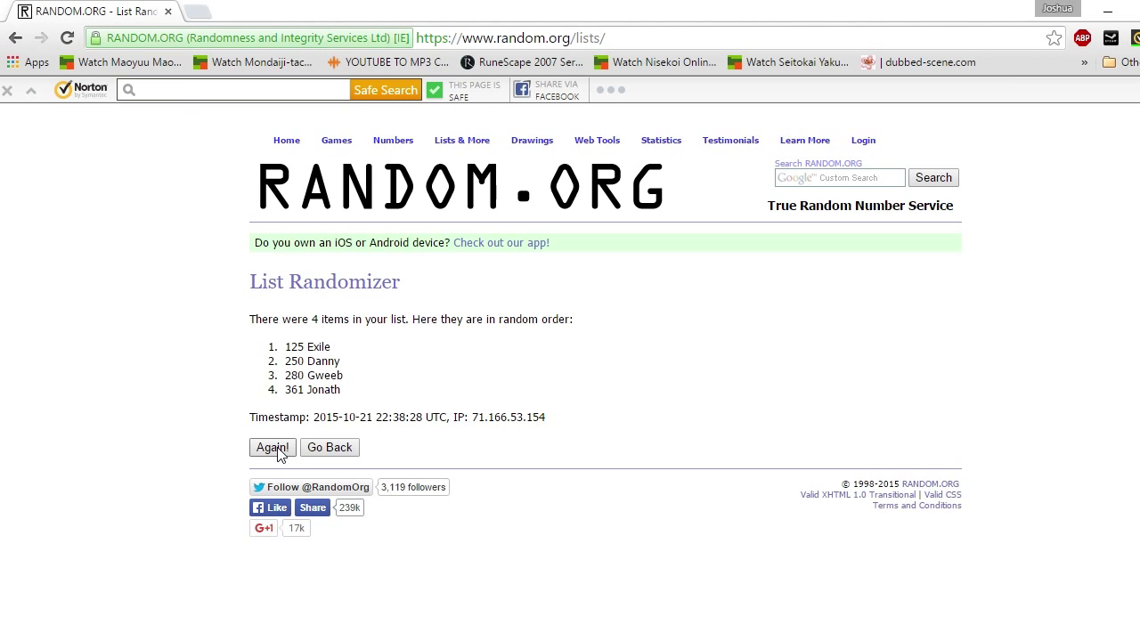
# Step: Shuffle again with Again!, giving 250 Danny, 361 Jonath, 125 Exile, 280 Gweeb
pyautogui.click(271, 447)
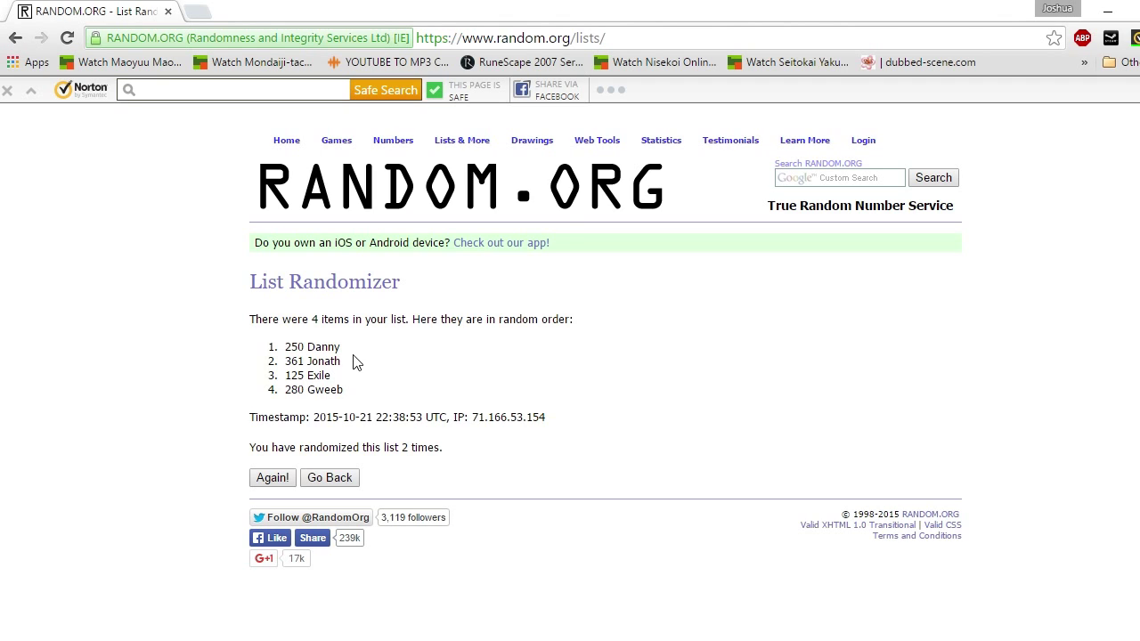
pyautogui.moveTo(350, 363)
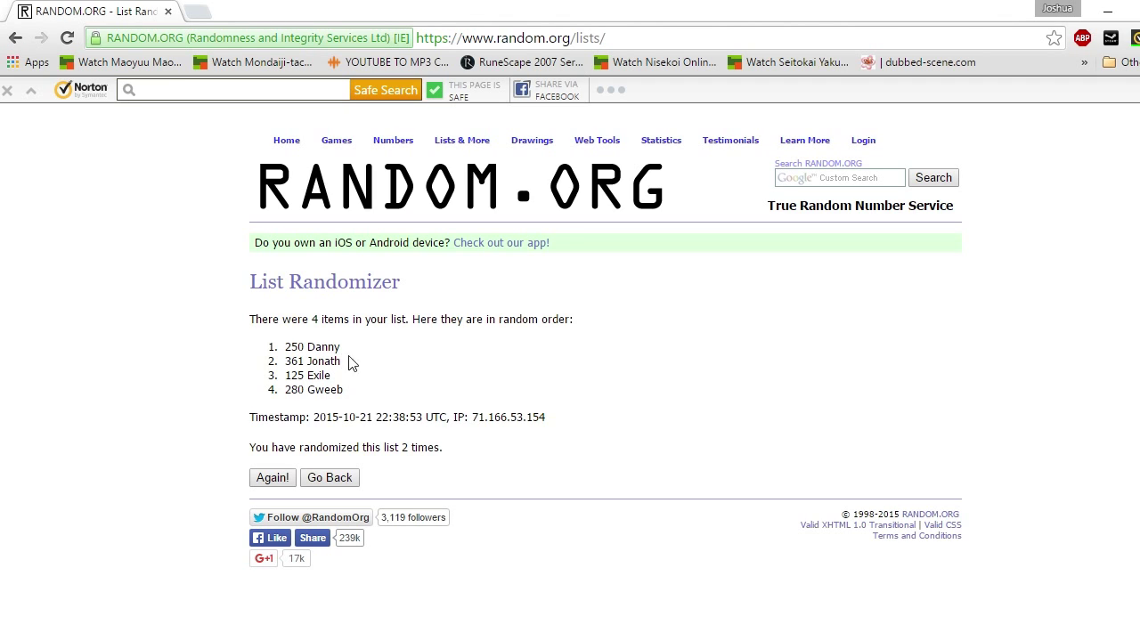